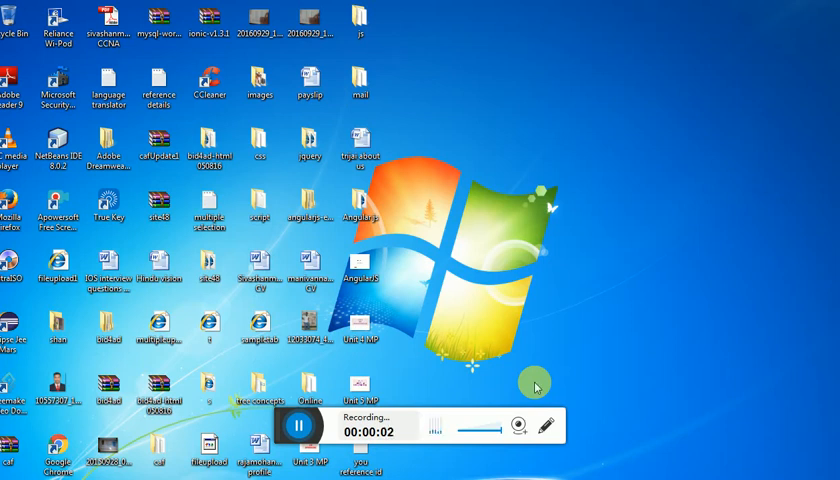
{"action": "mouse_move", "coordinate": [568, 336]}
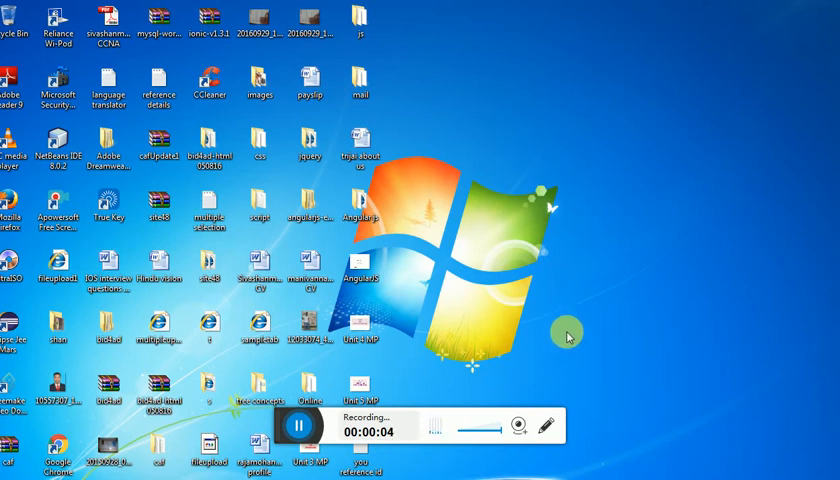
{"action": "mouse_move", "coordinate": [520, 296]}
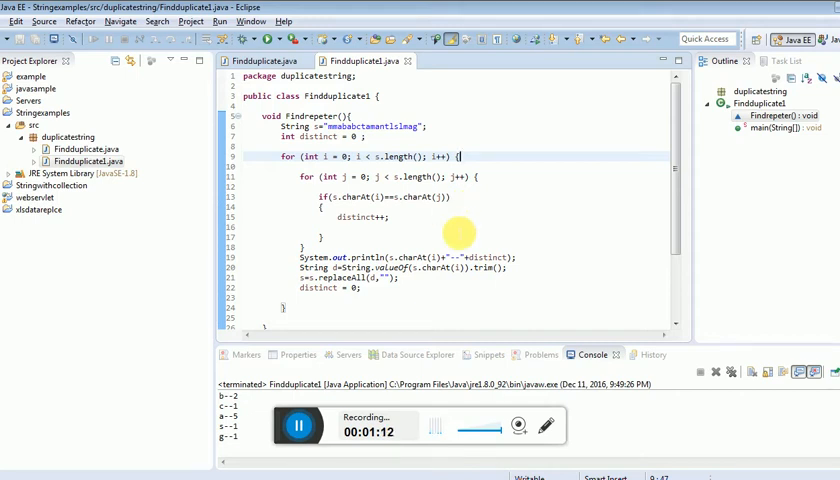
{"action": "mouse_move", "coordinate": [420, 244]}
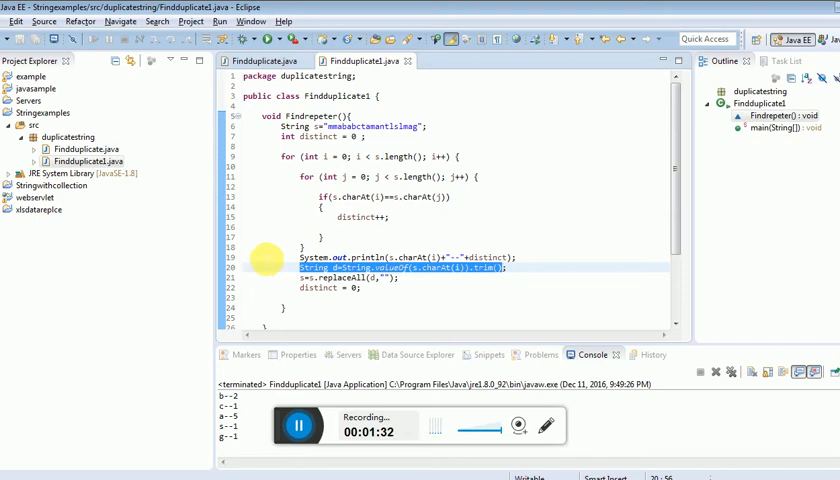
{"action": "mouse_move", "coordinate": [500, 288]}
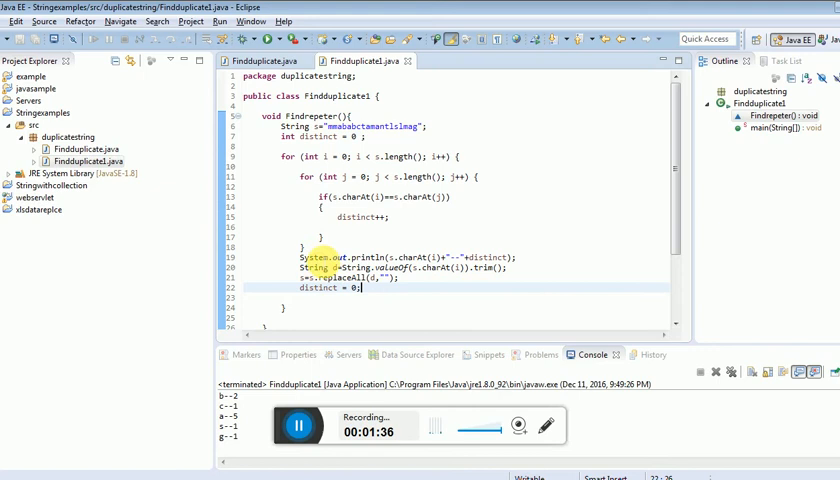
Highlight the distinct++ increment in findrepeater before re-running FindDuplicate for fresh counts.
{"action": "double_click", "coordinate": [360, 216]}
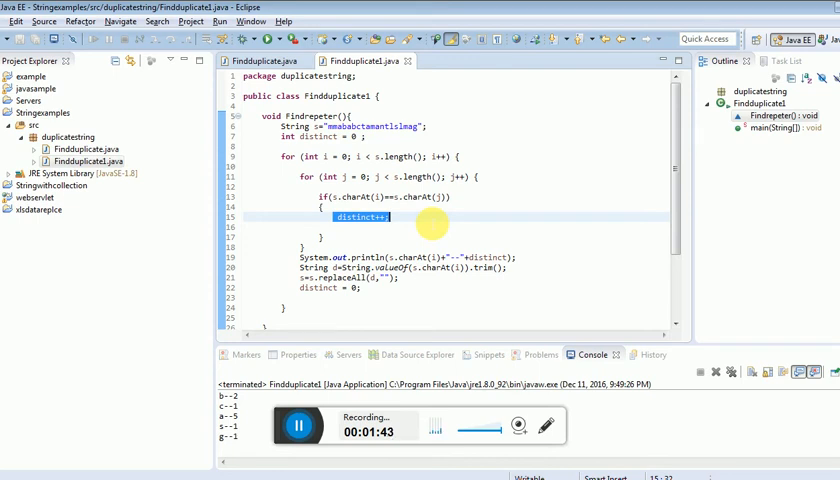
{"action": "mouse_move", "coordinate": [268, 40]}
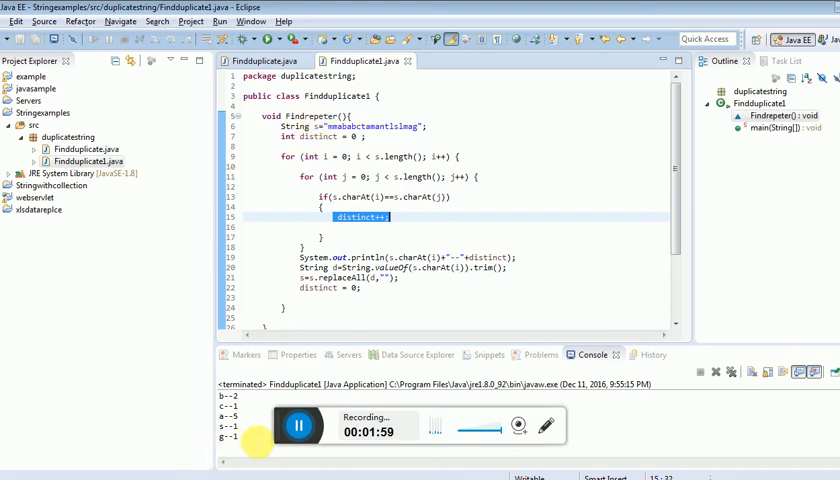
{"action": "mouse_move", "coordinate": [448, 196]}
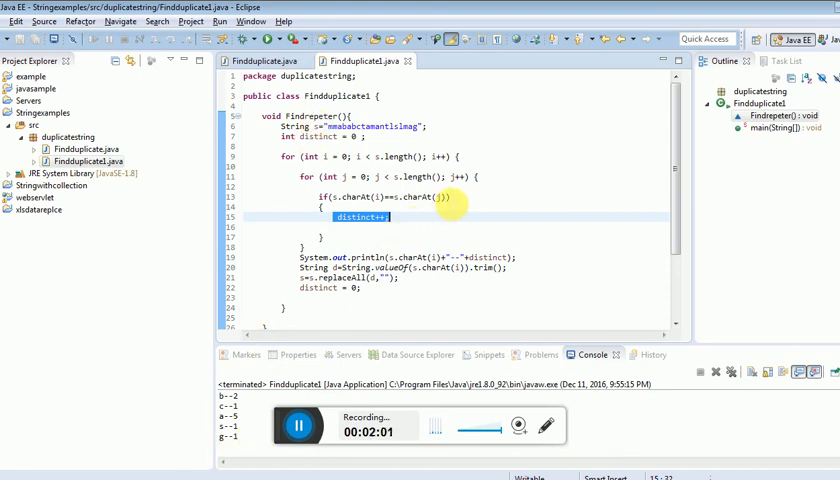